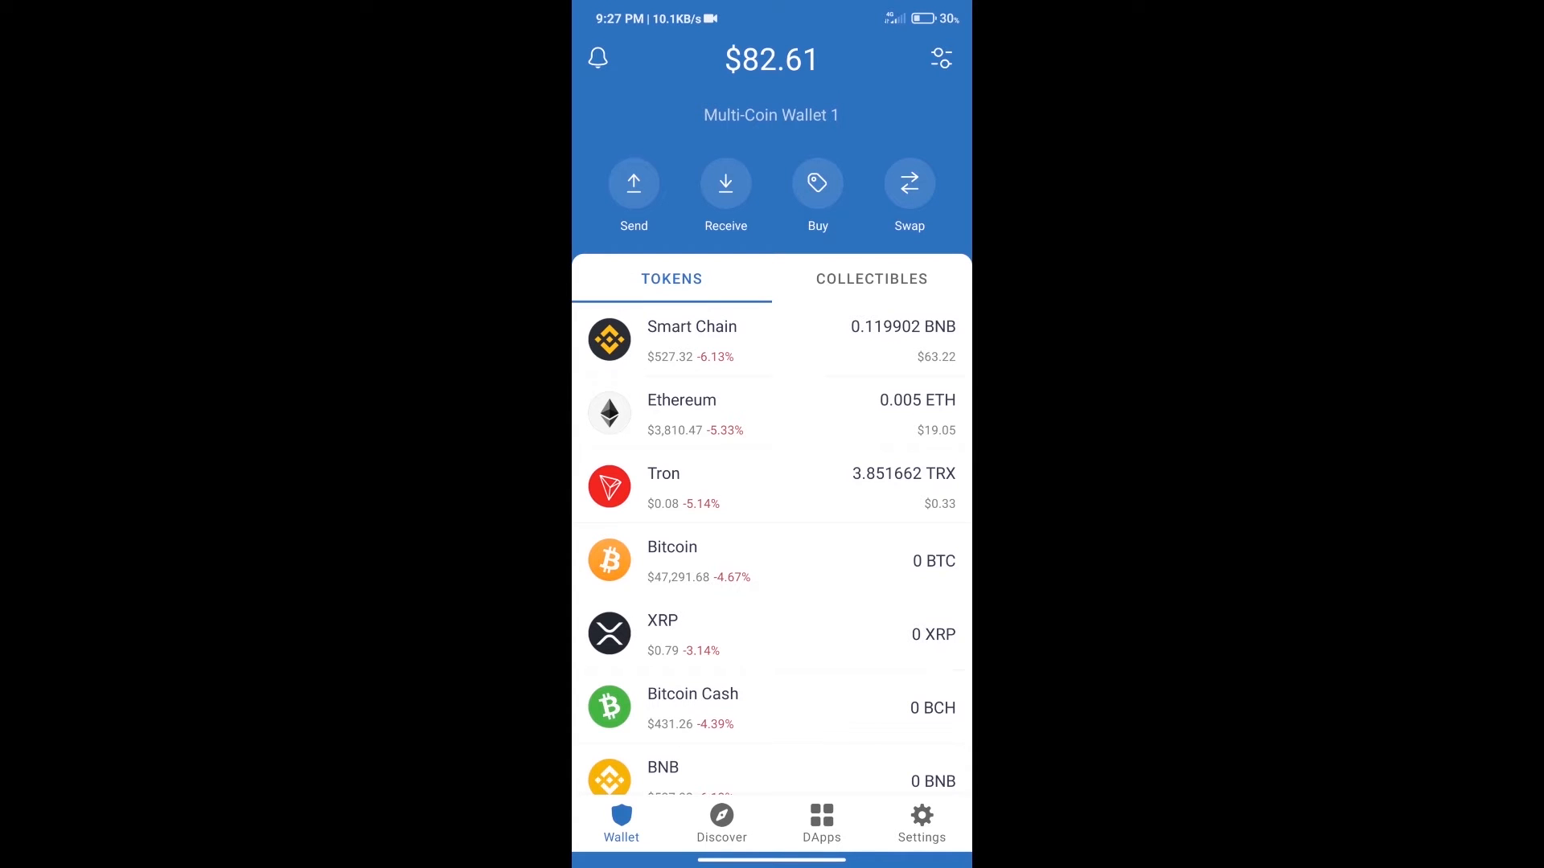
- Start a $50 BNB purchase, searching 'bnb' and proceeding with MoonPay as provider
left_click(817, 183)
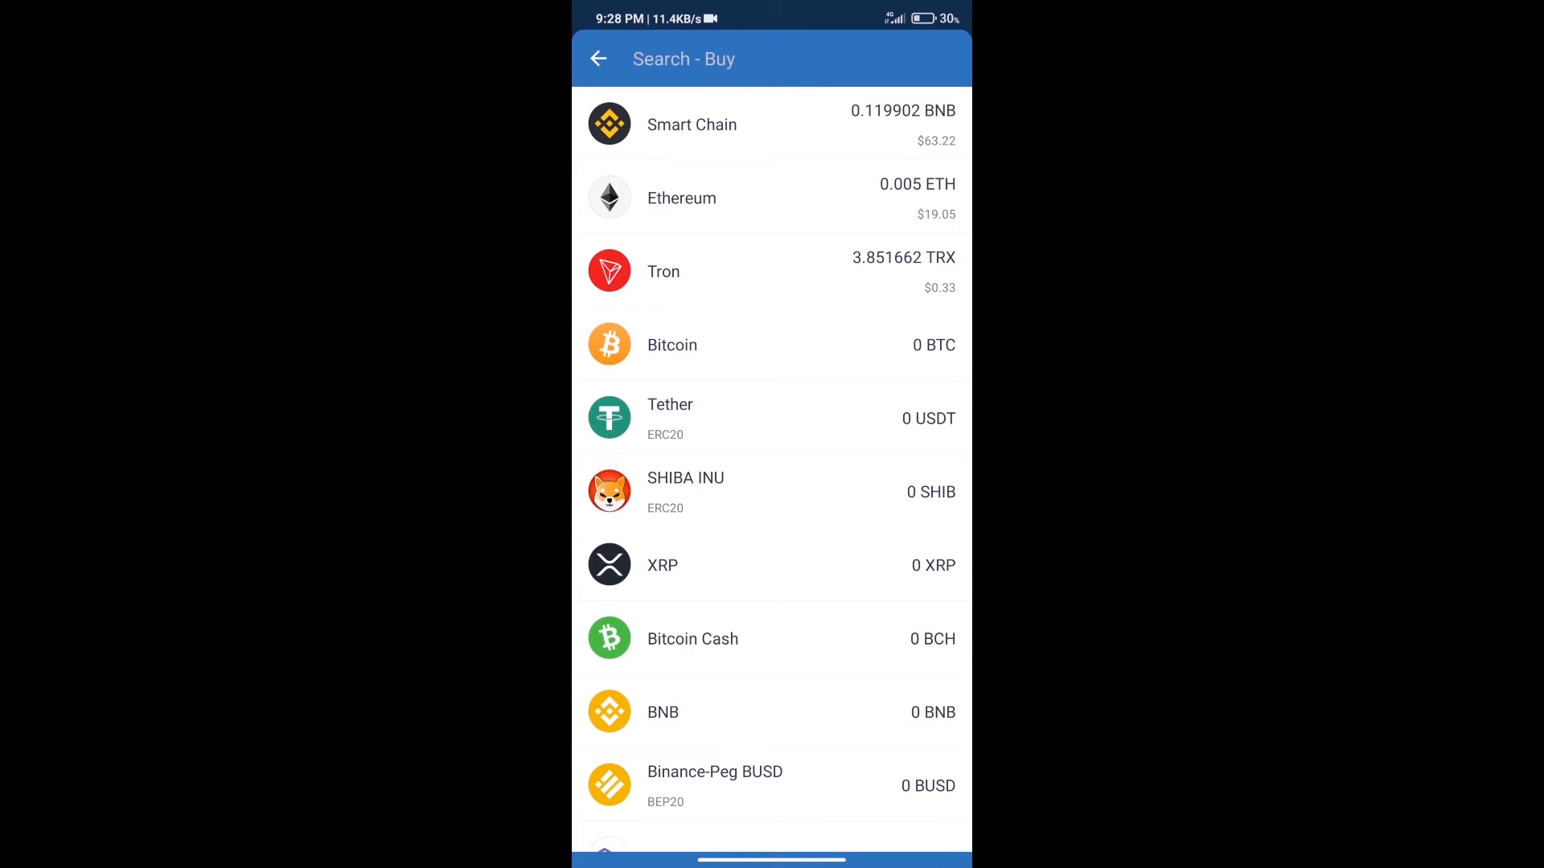
type("bn")
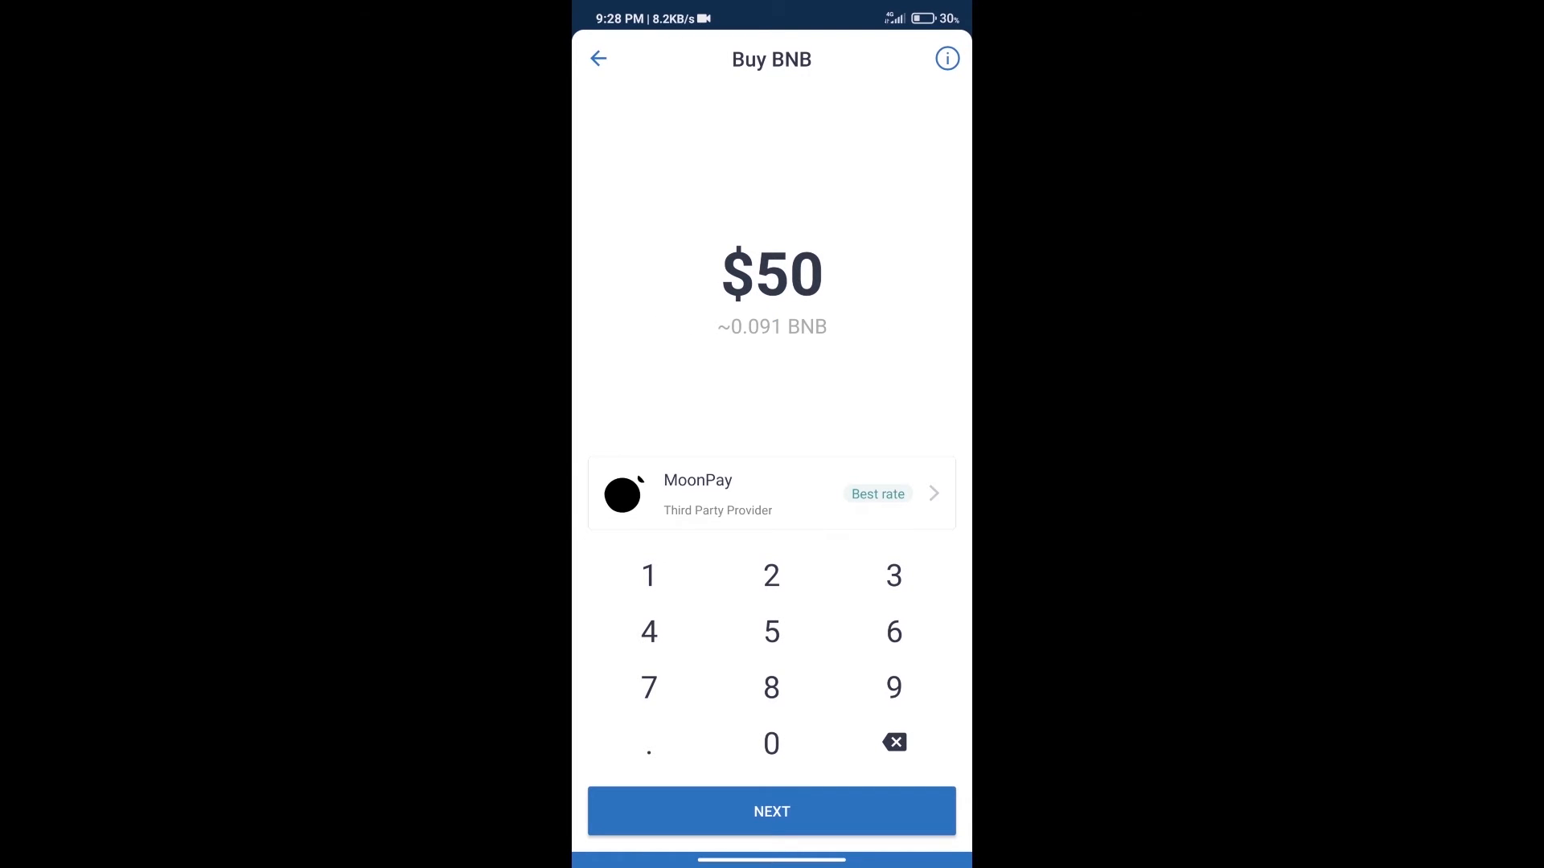
left_click(599, 59)
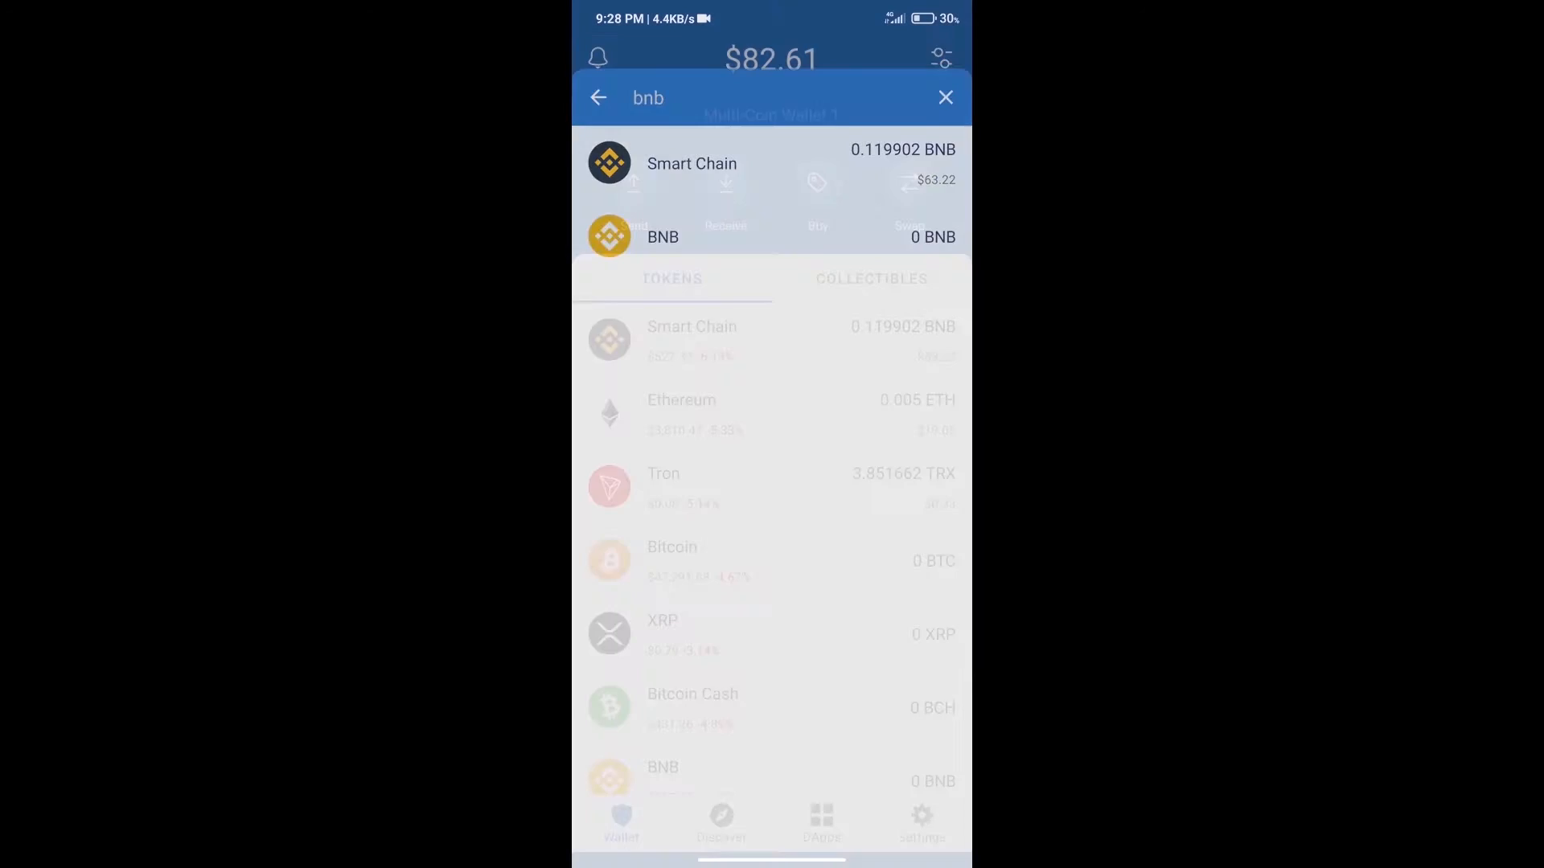
- Launch PancakeSwap from the Popular section of the DApps list
left_click(944, 98)
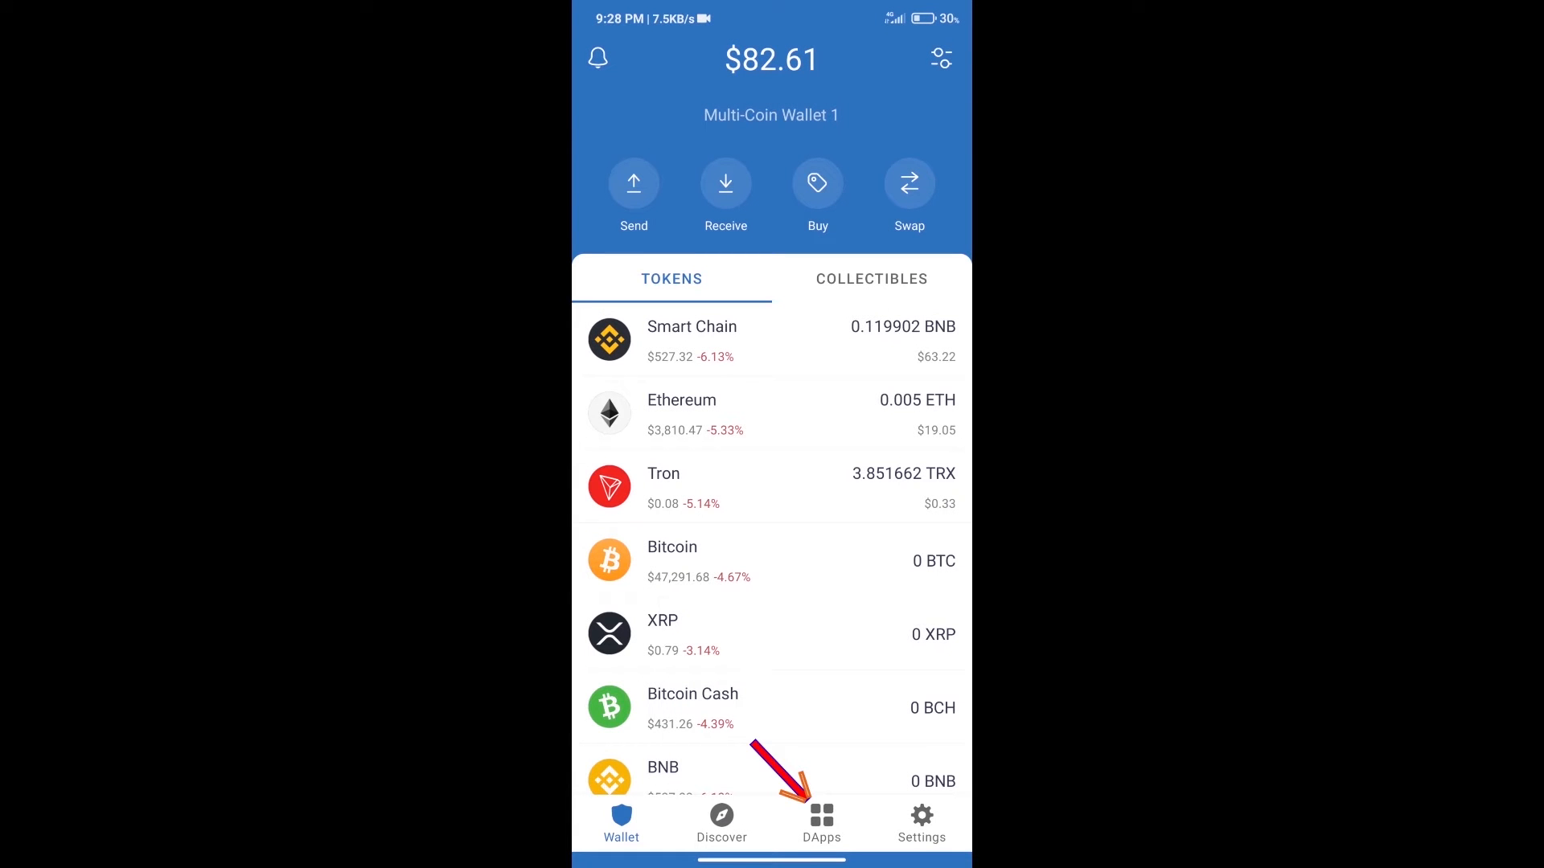
left_click(820, 821)
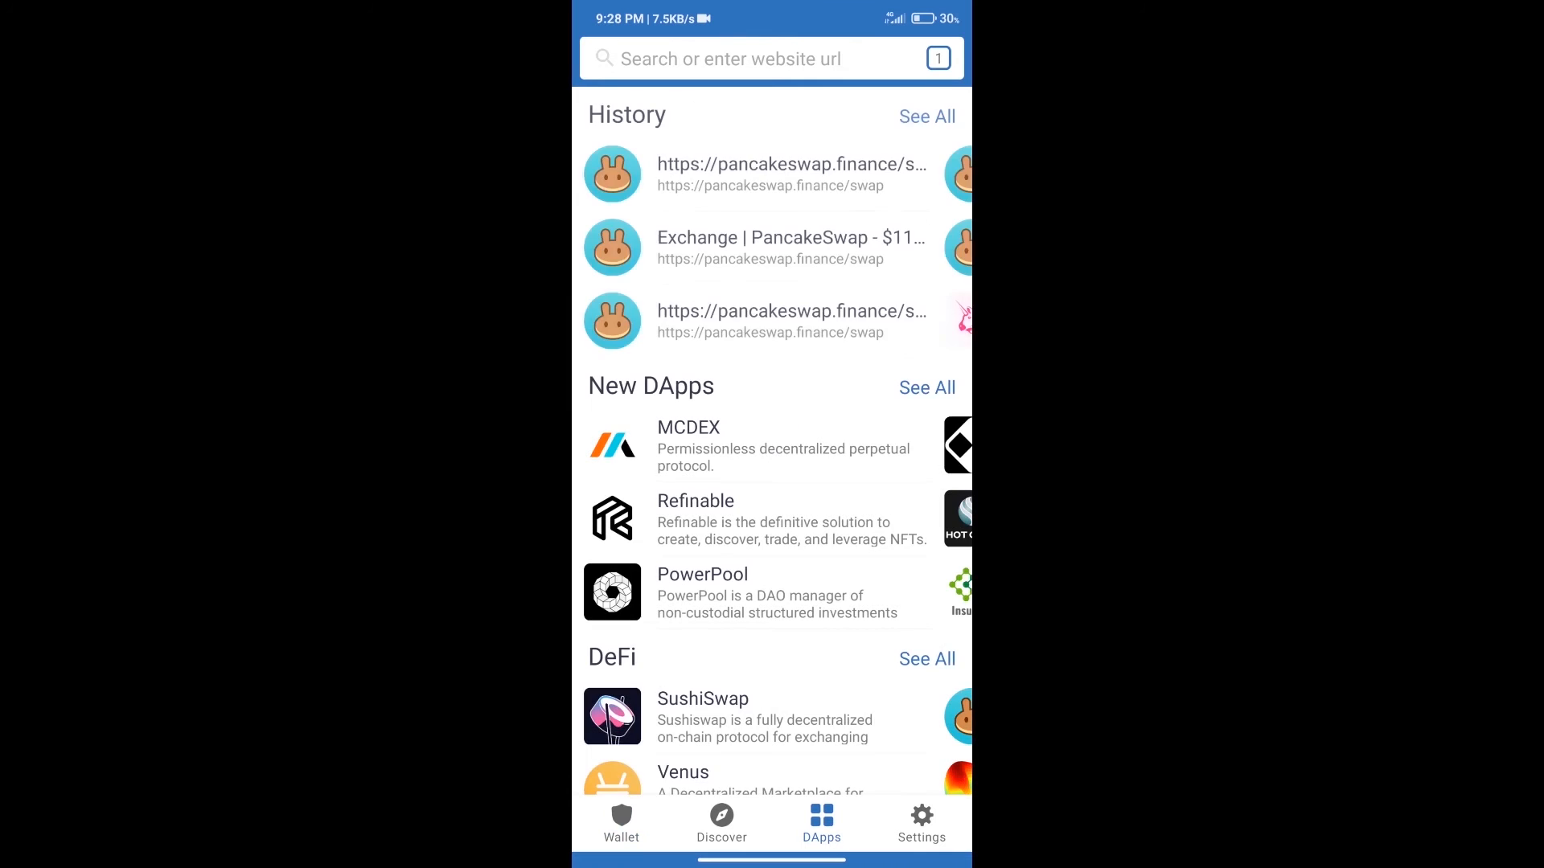
scroll("down", 3)
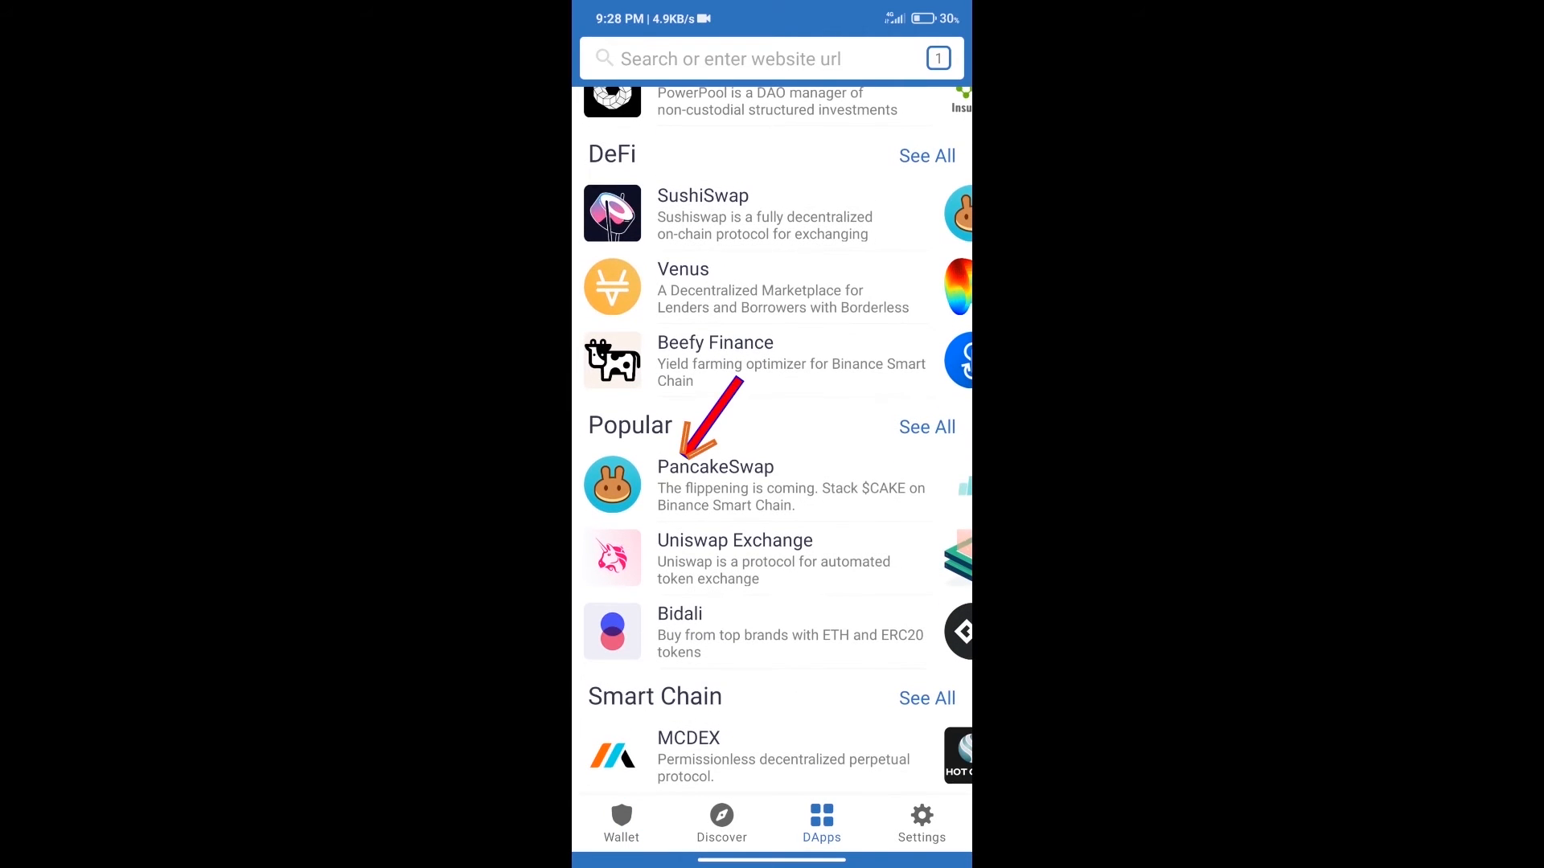
left_click(715, 482)
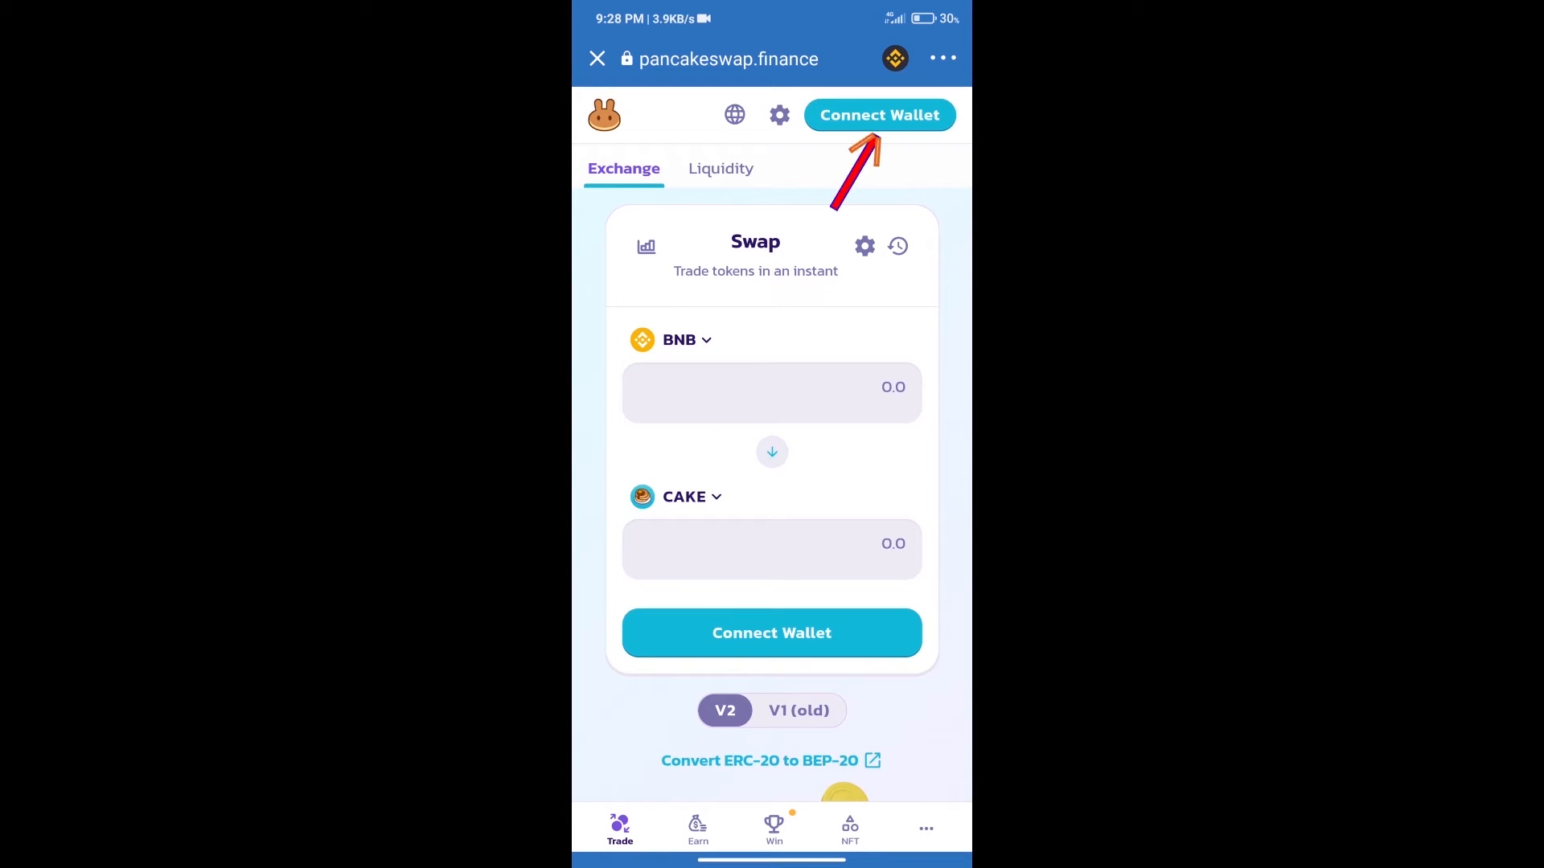
- Connect Trust Wallet to PancakeSwap, showing a 0.119902 BNB balance
left_click(878, 114)
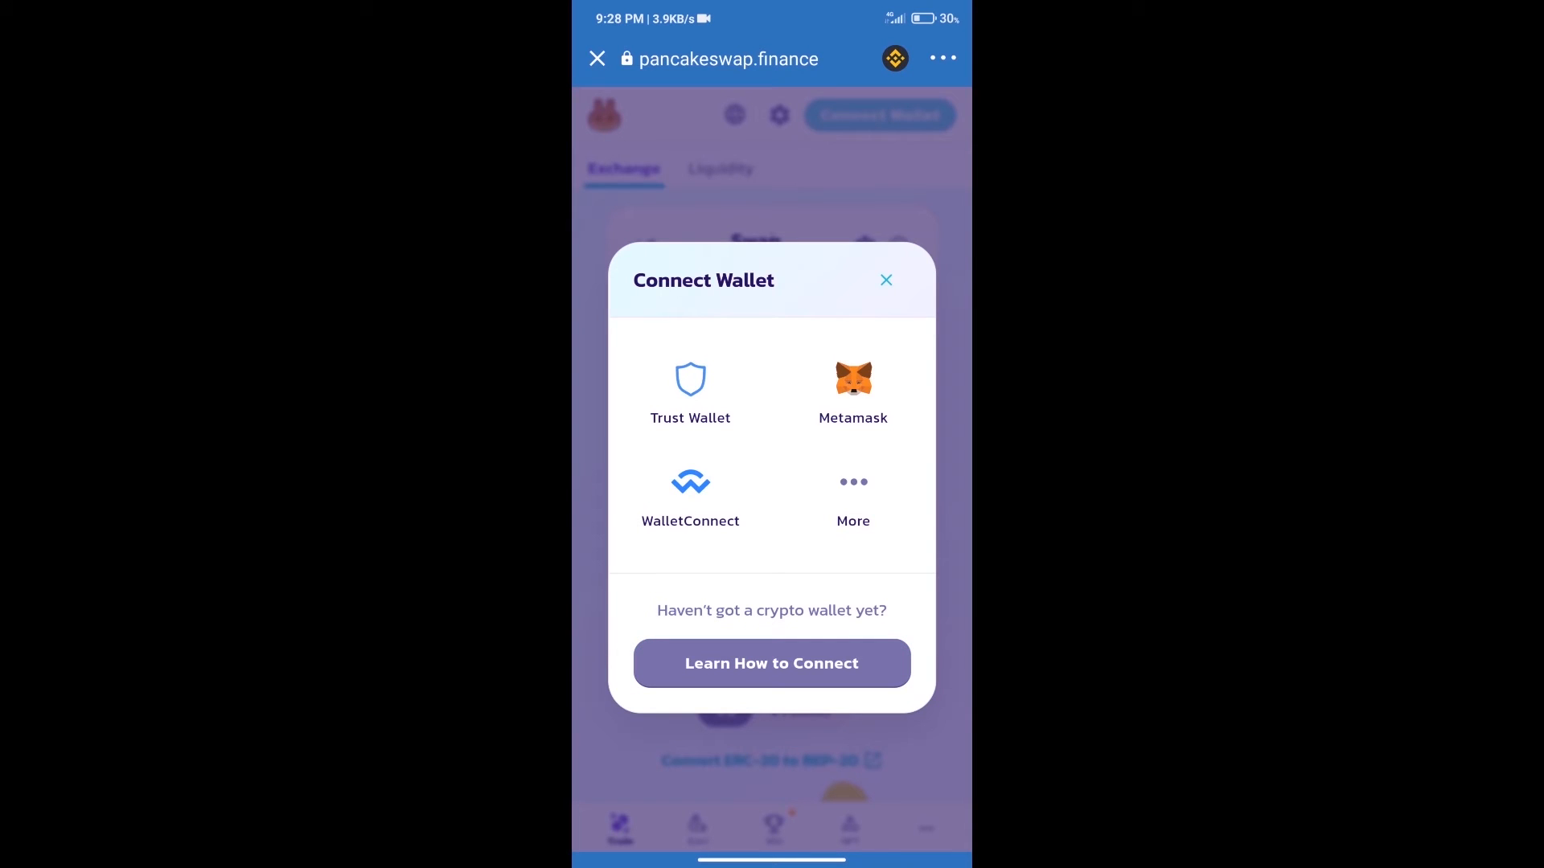
left_click(690, 394)
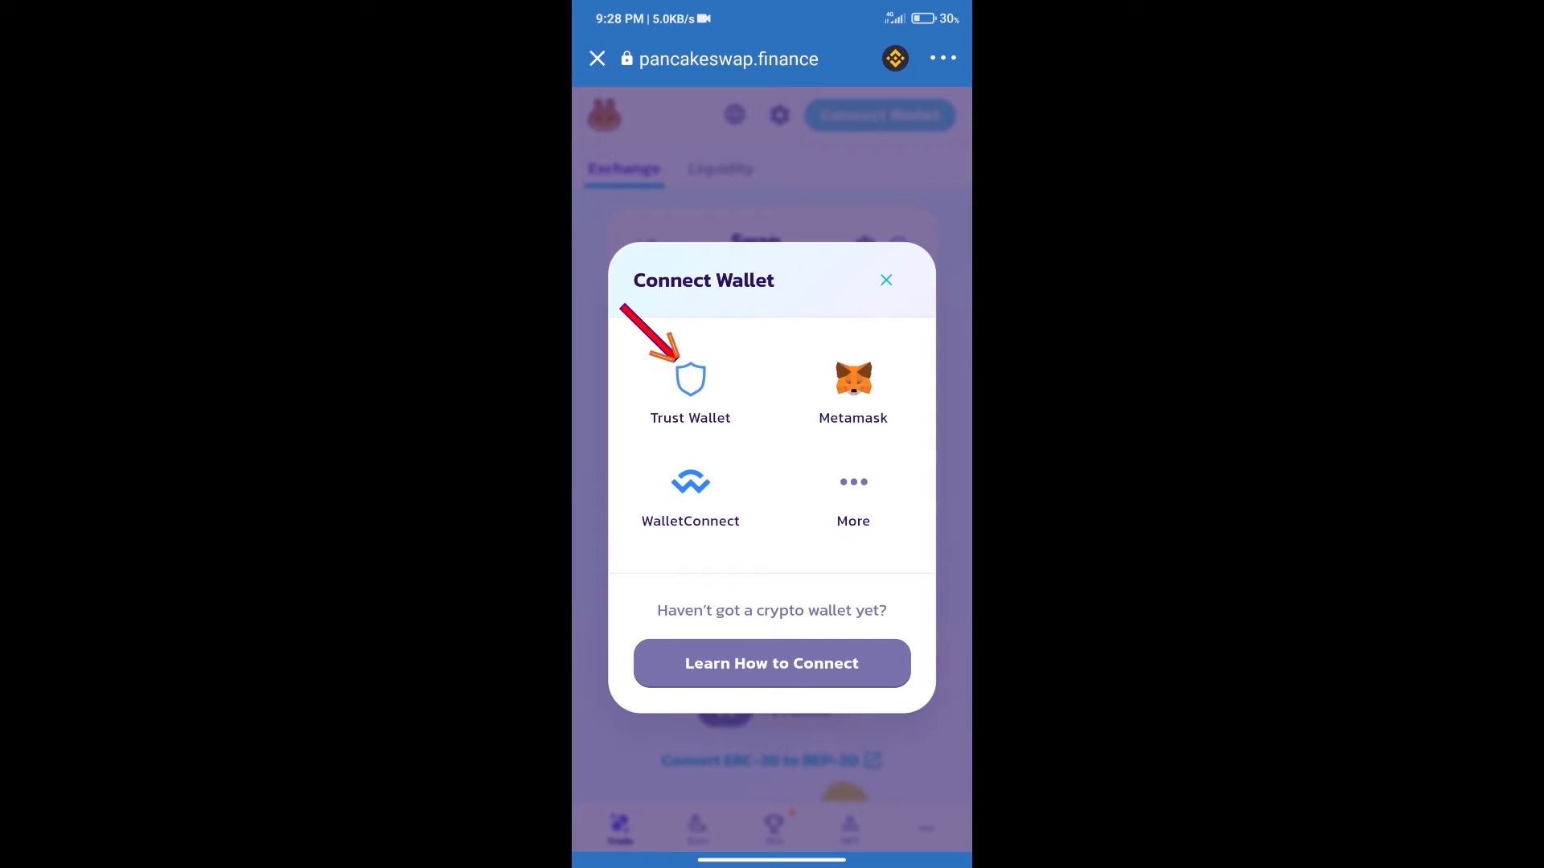
left_click(884, 280)
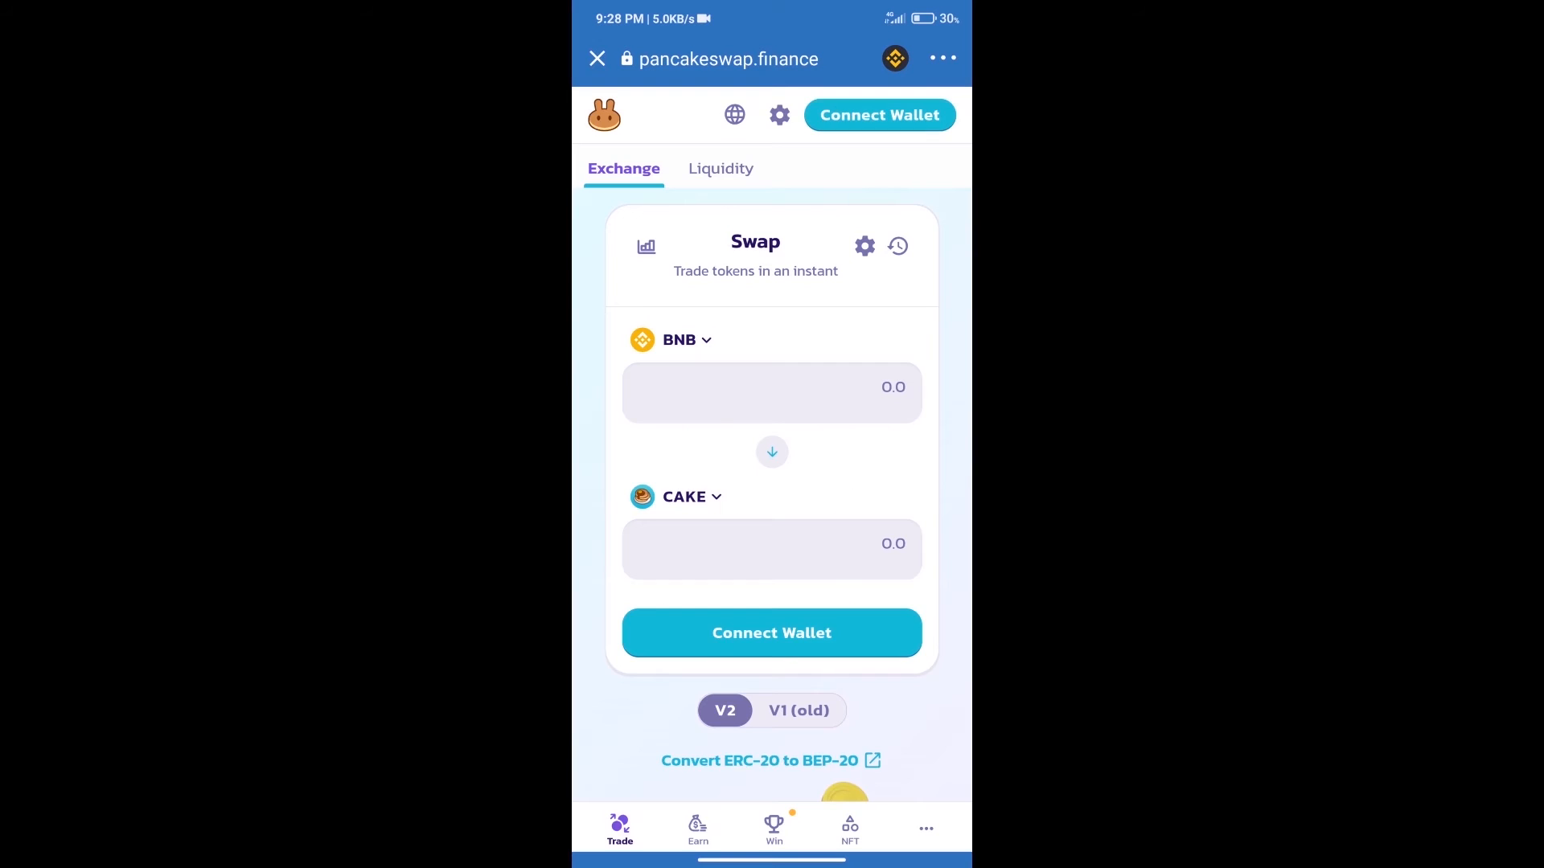
left_click(878, 114)
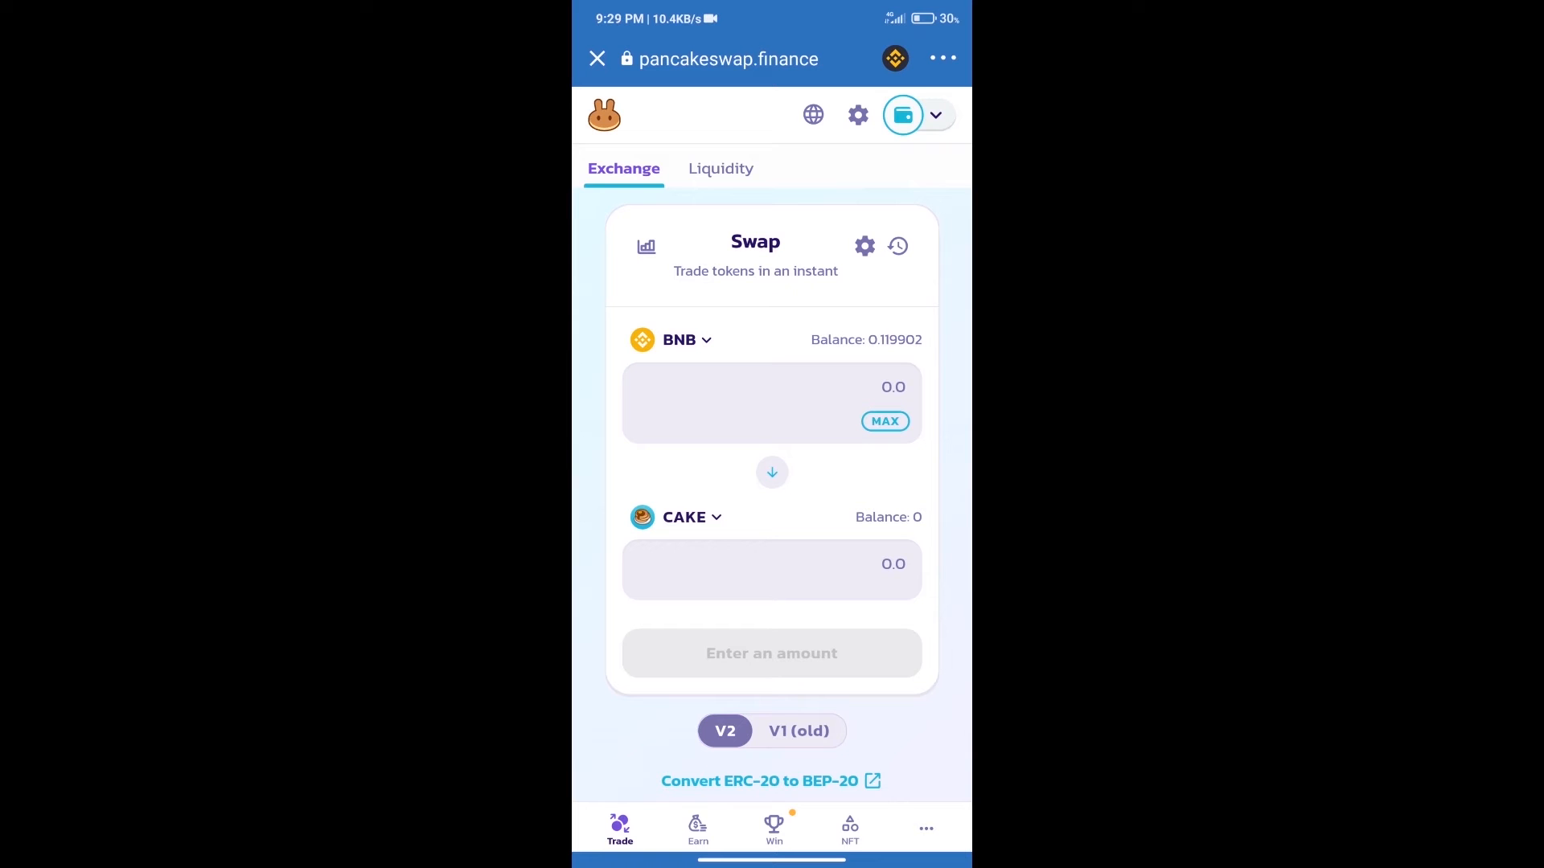
- Import WTF by contract address, accept the risk warning, and pair BNB with WTF
left_click(679, 339)
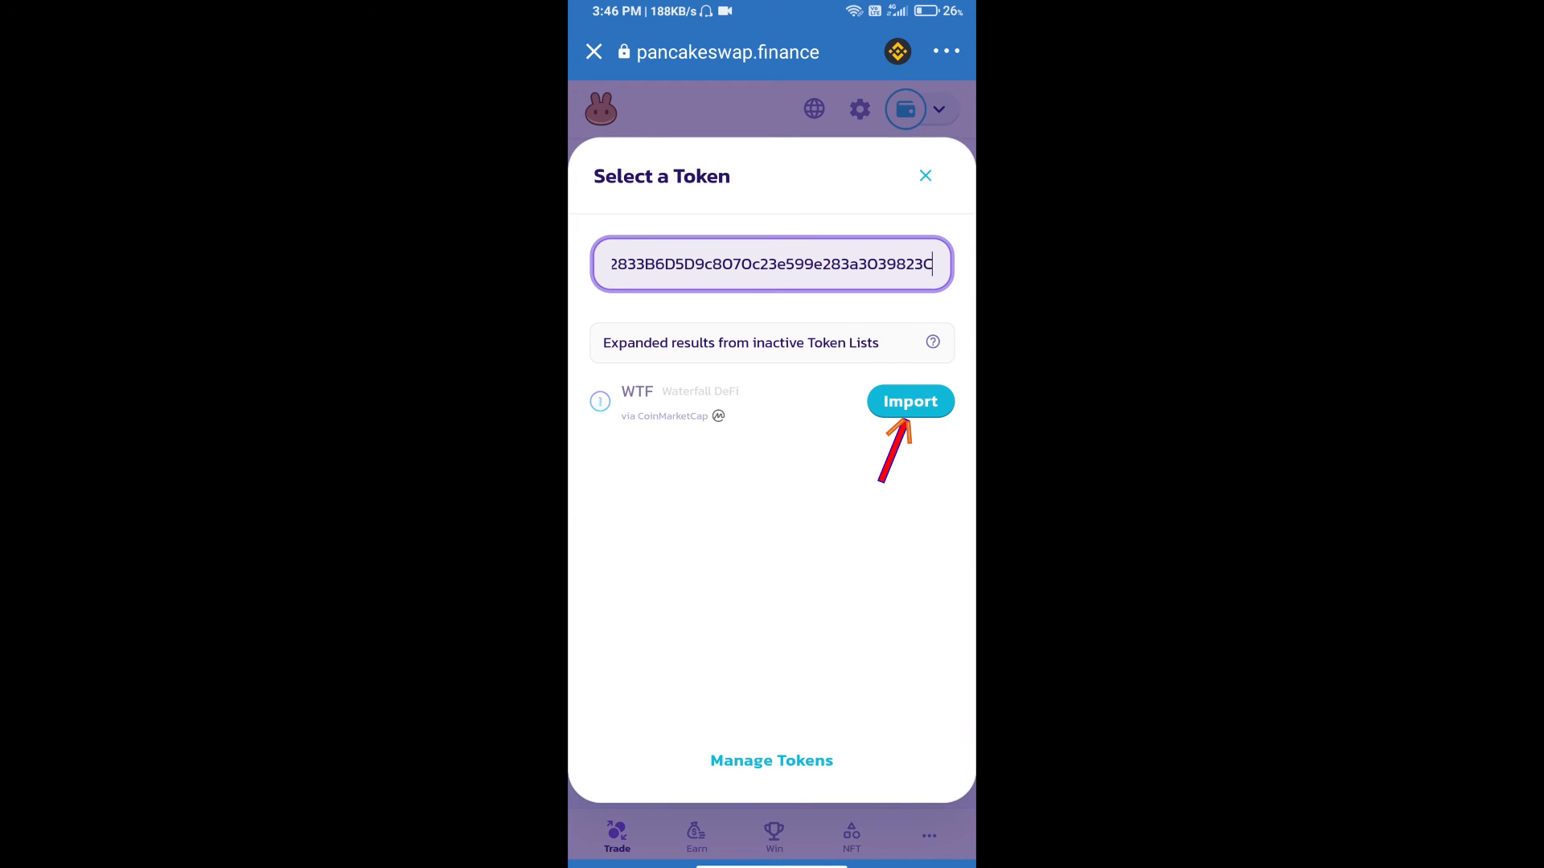
left_click(907, 400)
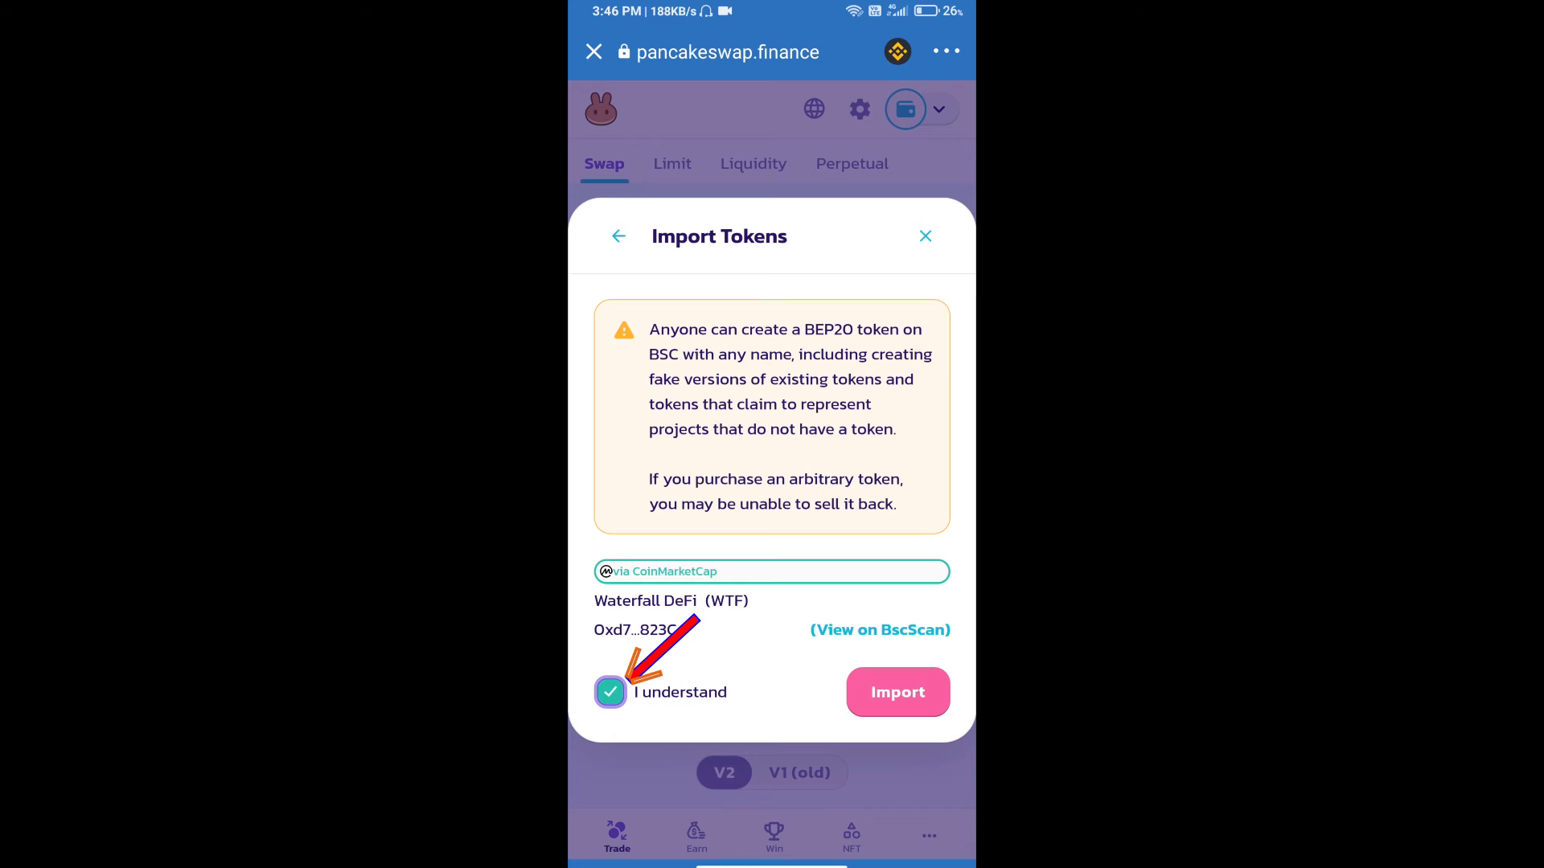
left_click(897, 692)
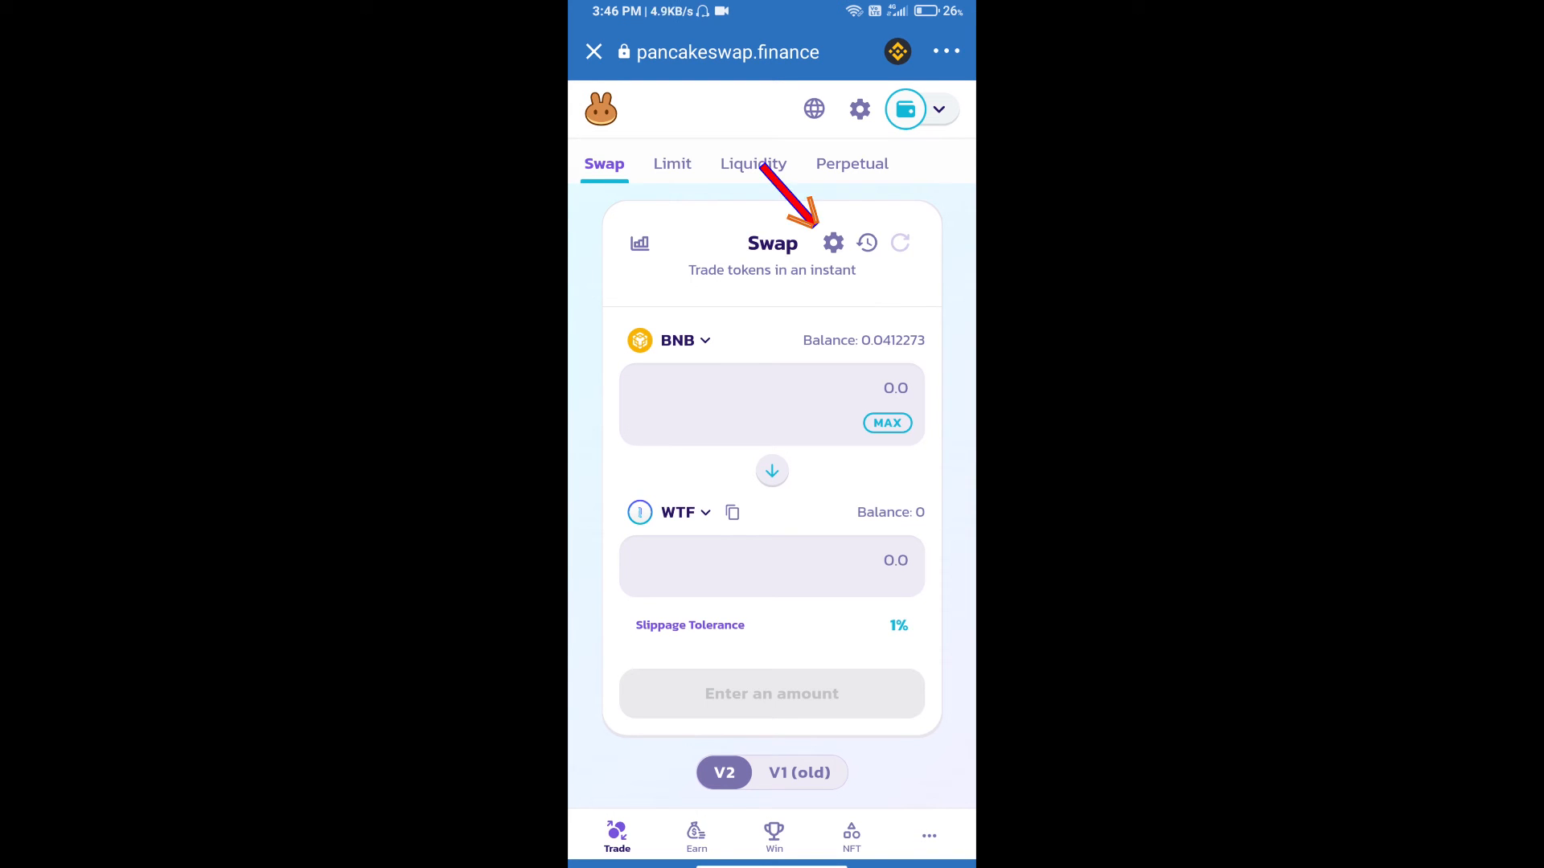
- Set slippage tolerance to 1% and fill a BNB-to-WTF swap quote (max 0.00002255 BNB sold)
left_click(831, 243)
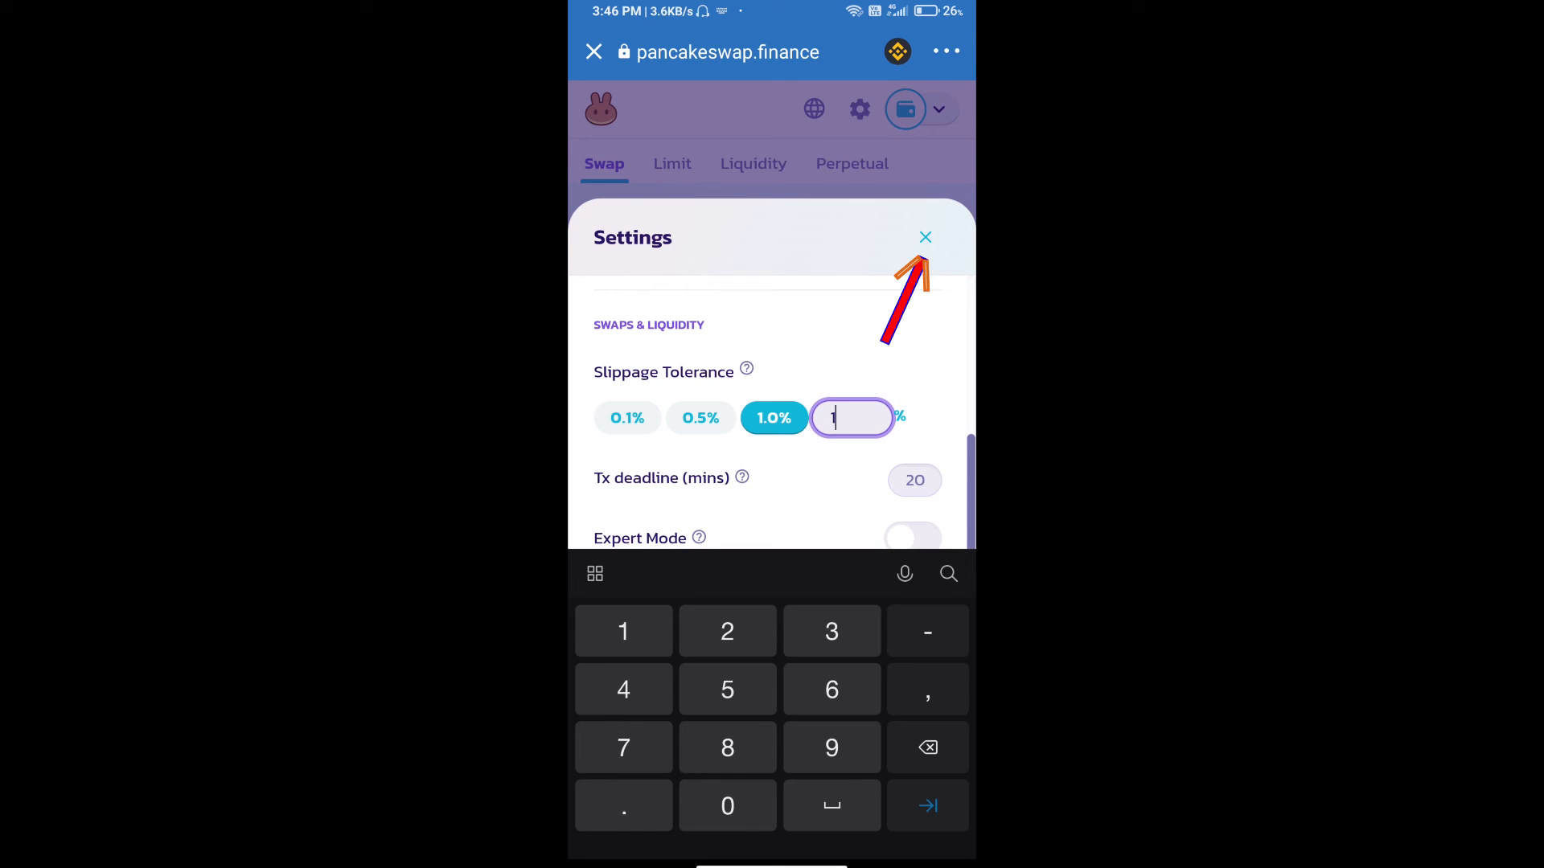
left_click(923, 238)
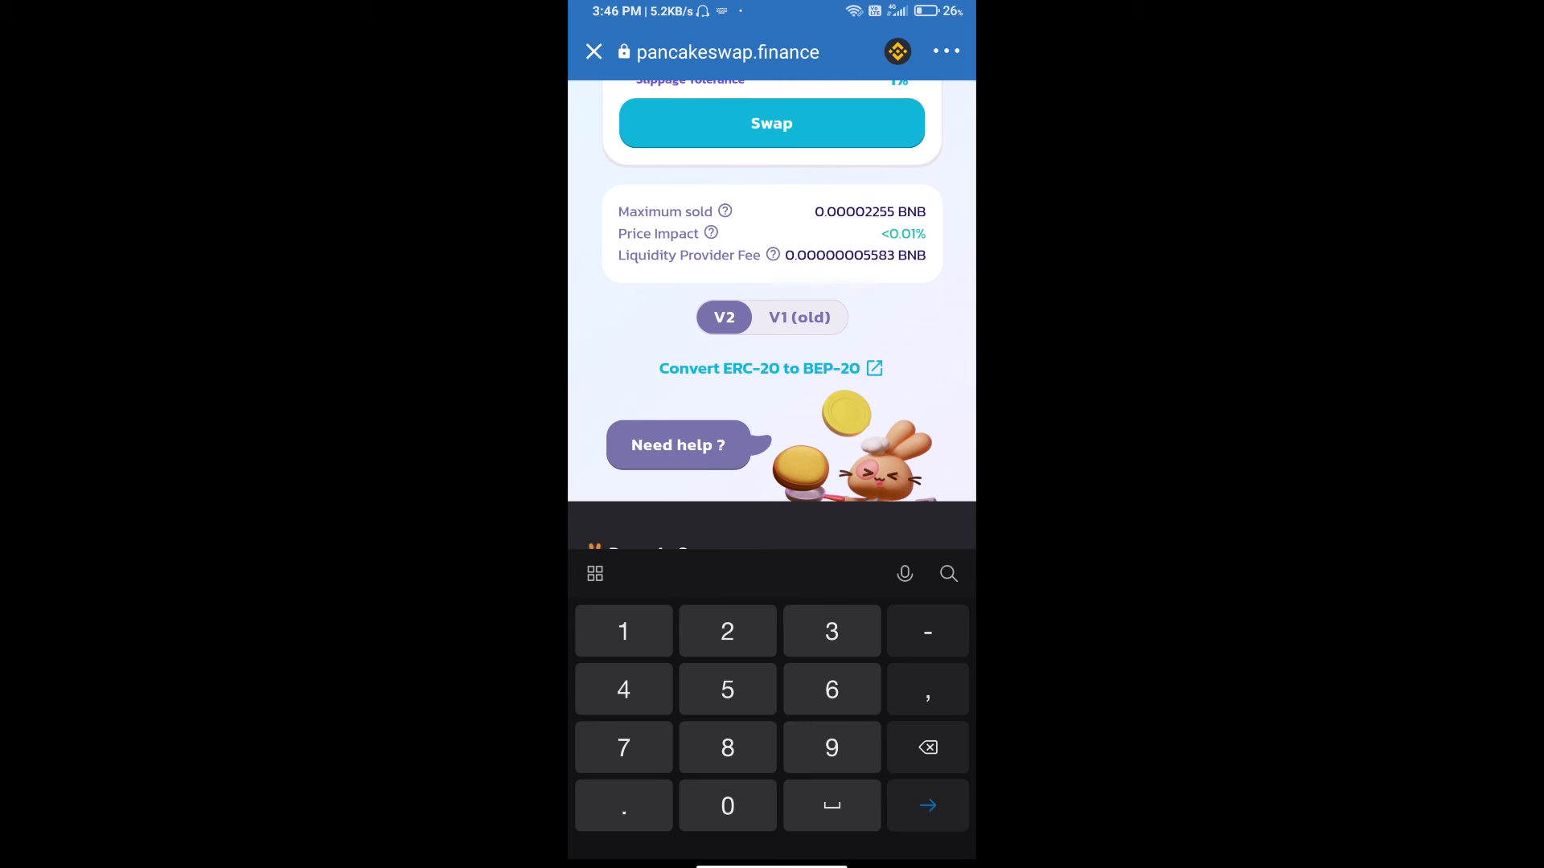
- Swap 0.0000223348 BNB for 0.05 WTF, reaching the wallet's smart contract approval ($1.65 fee)
left_click(770, 124)
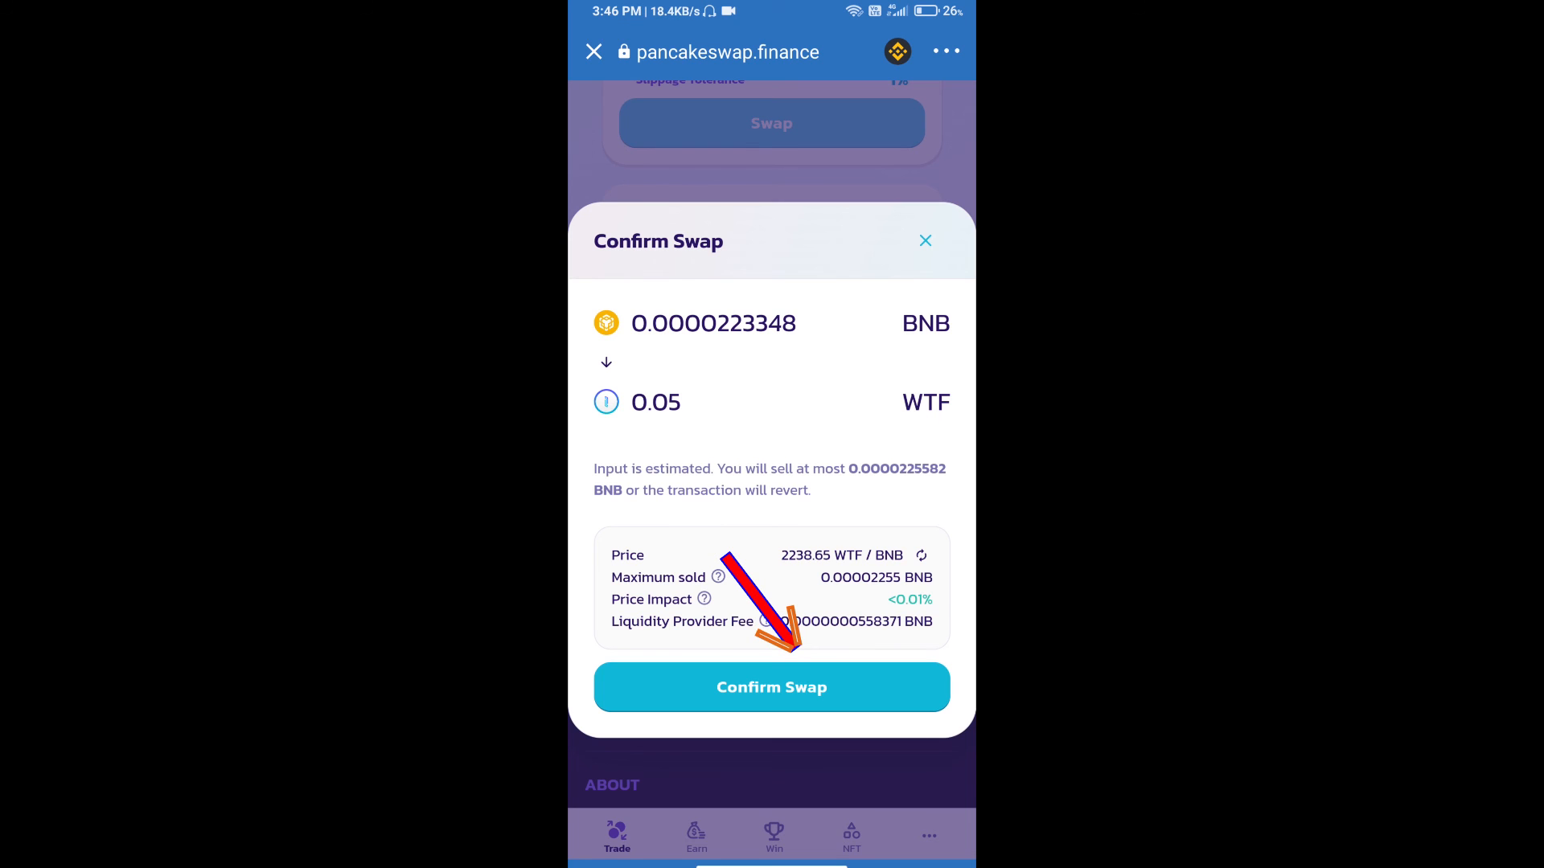
left_click(770, 687)
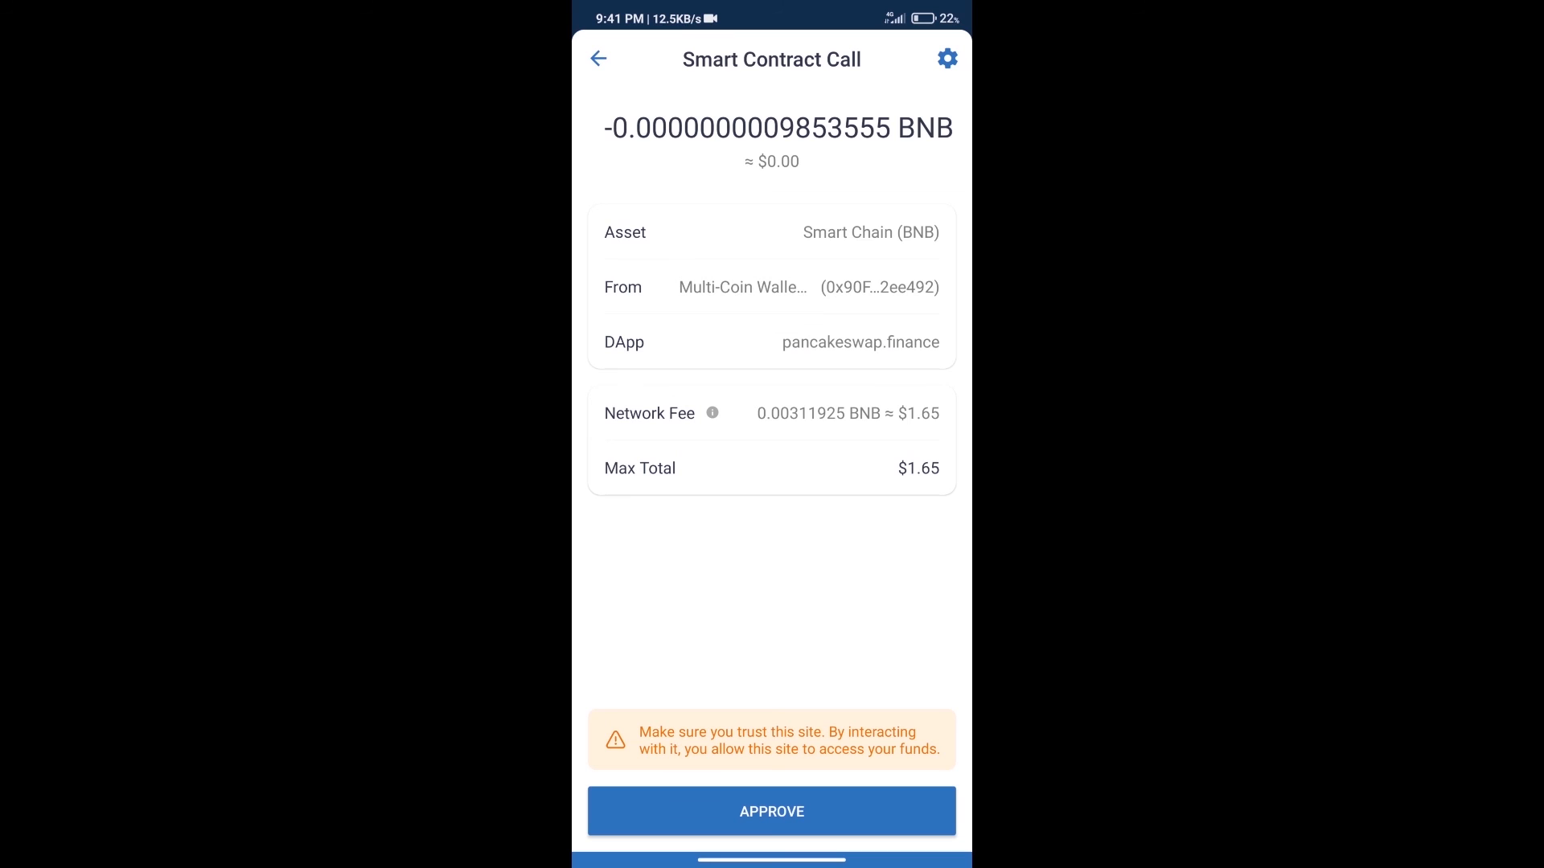